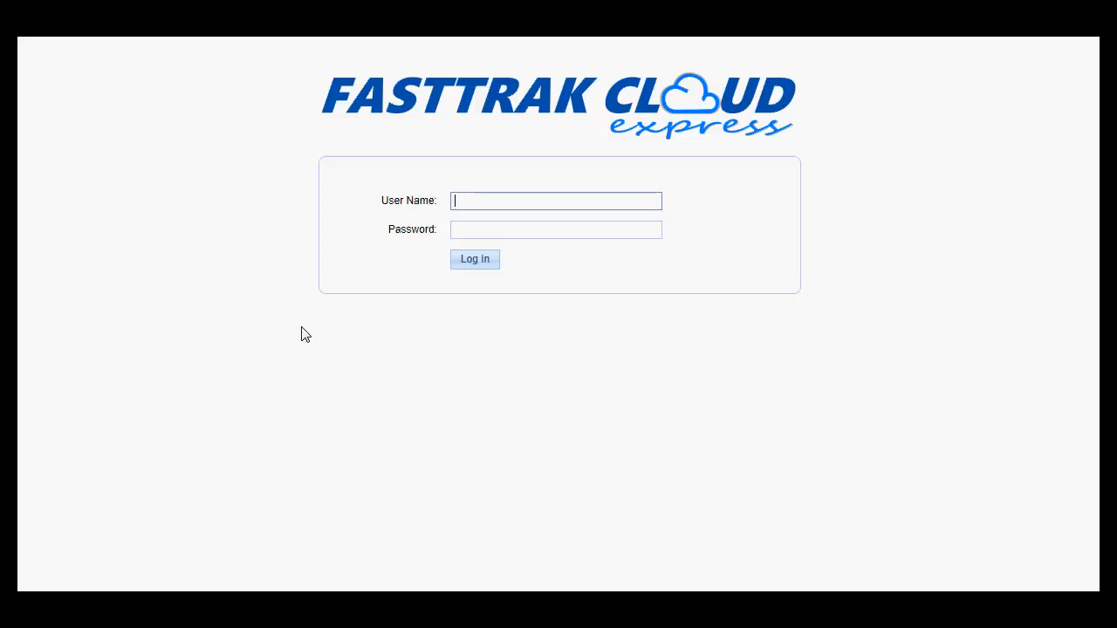
mouse_move(502, 412)
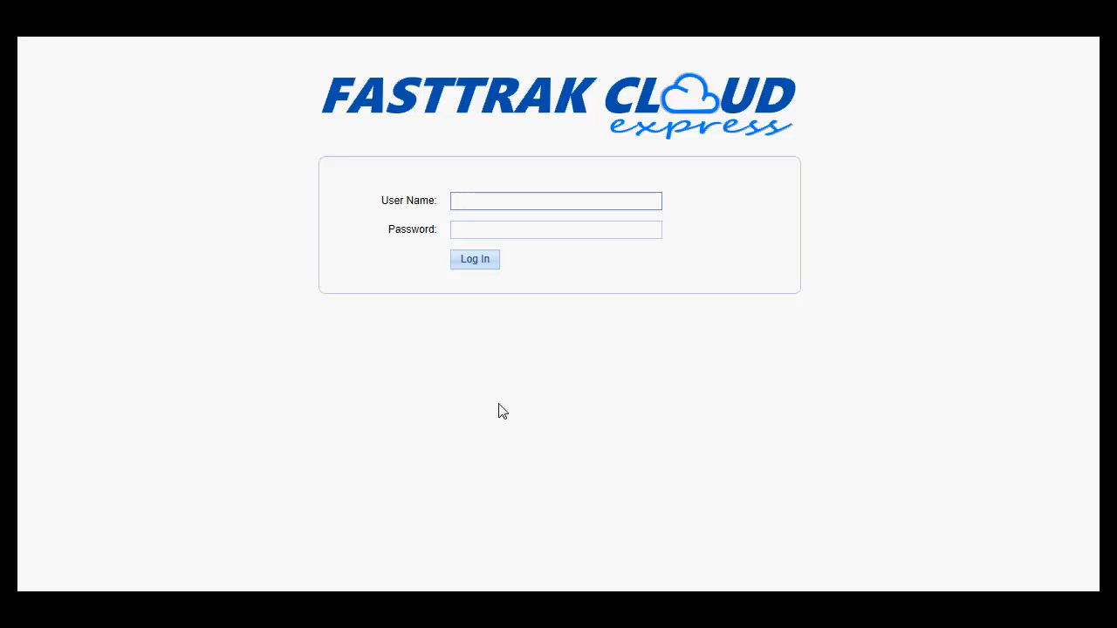
mouse_move(509, 405)
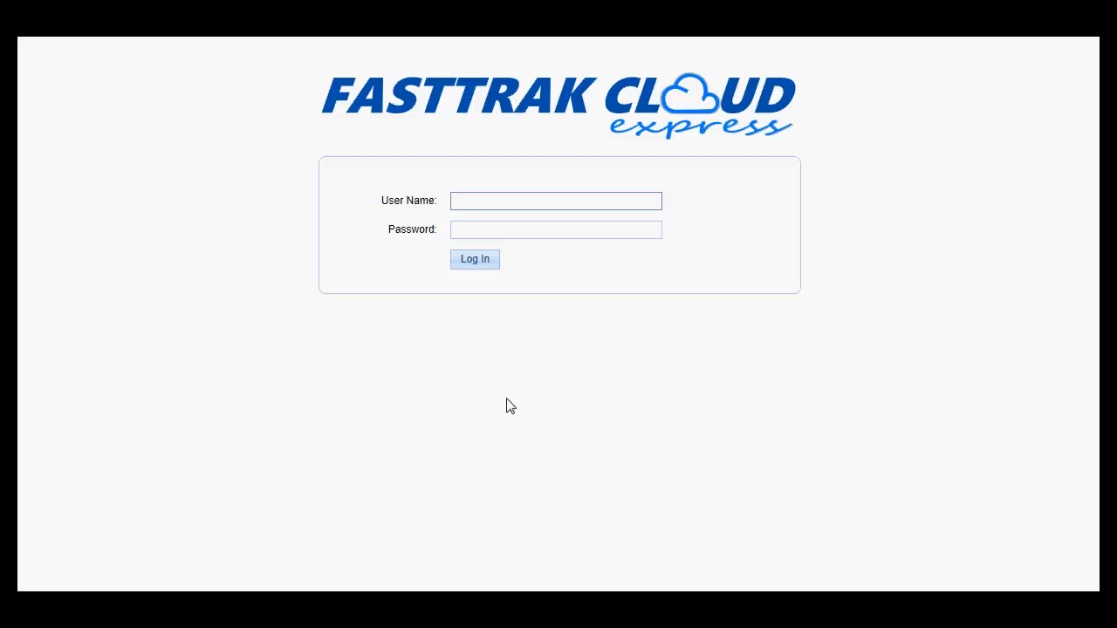
Step: Enter the driver user name 'driv' and password and log in
left_click(555, 200)
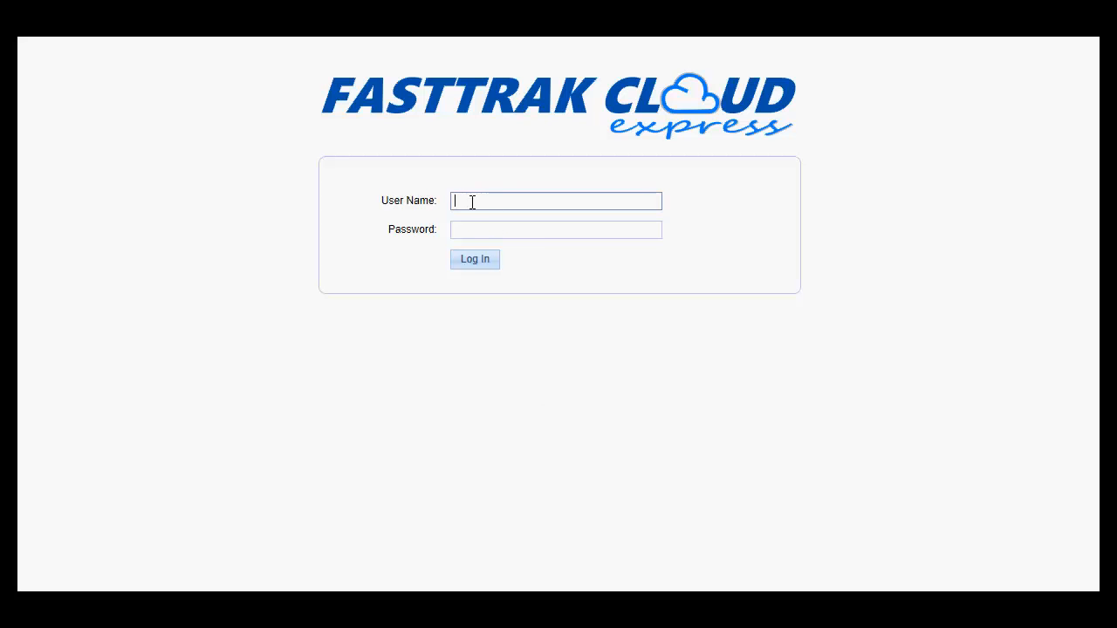
type("driveruser")
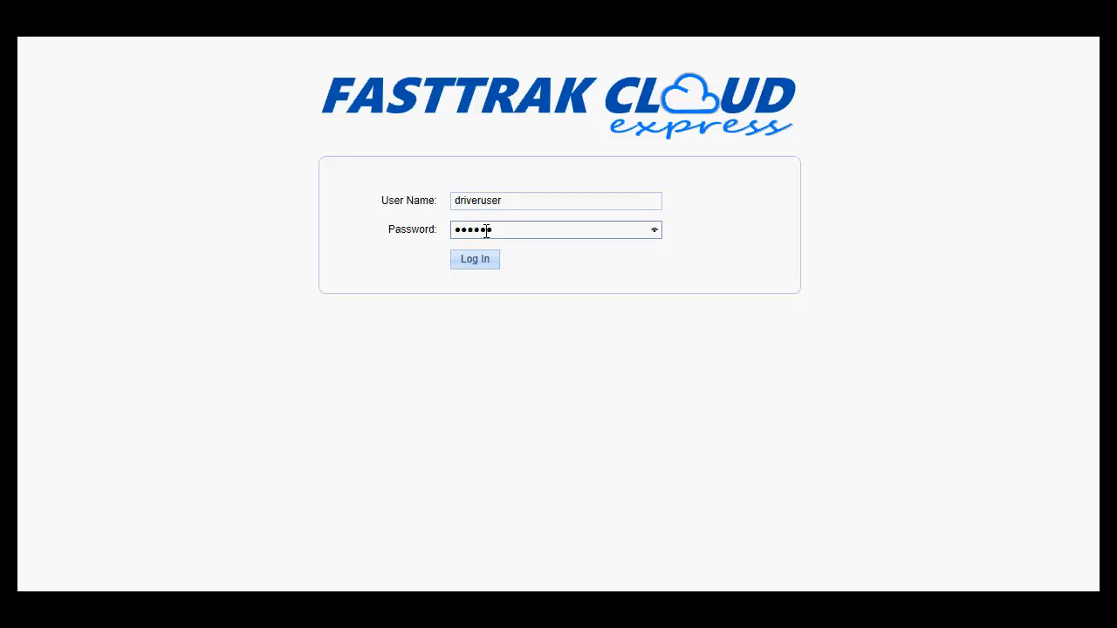
left_click(475, 258)
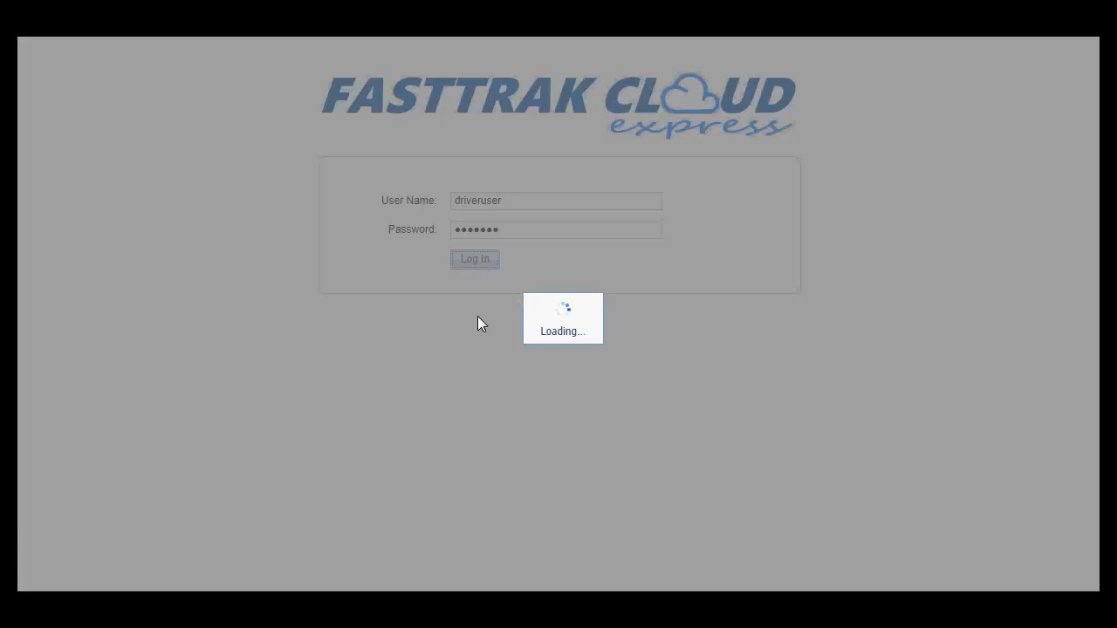
mouse_move(463, 409)
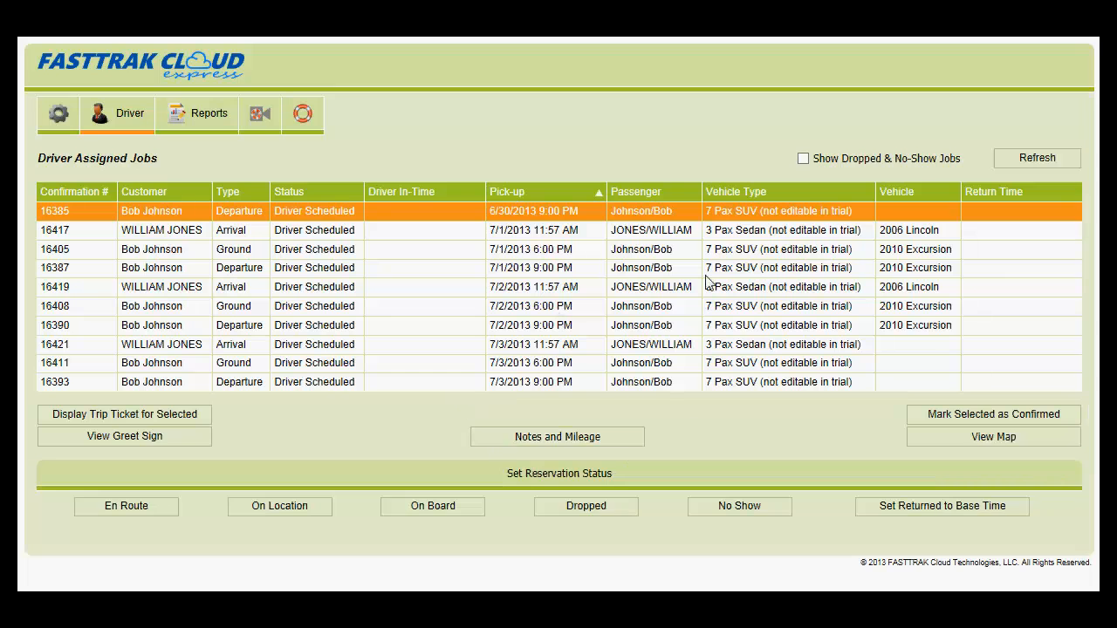
mouse_move(663, 339)
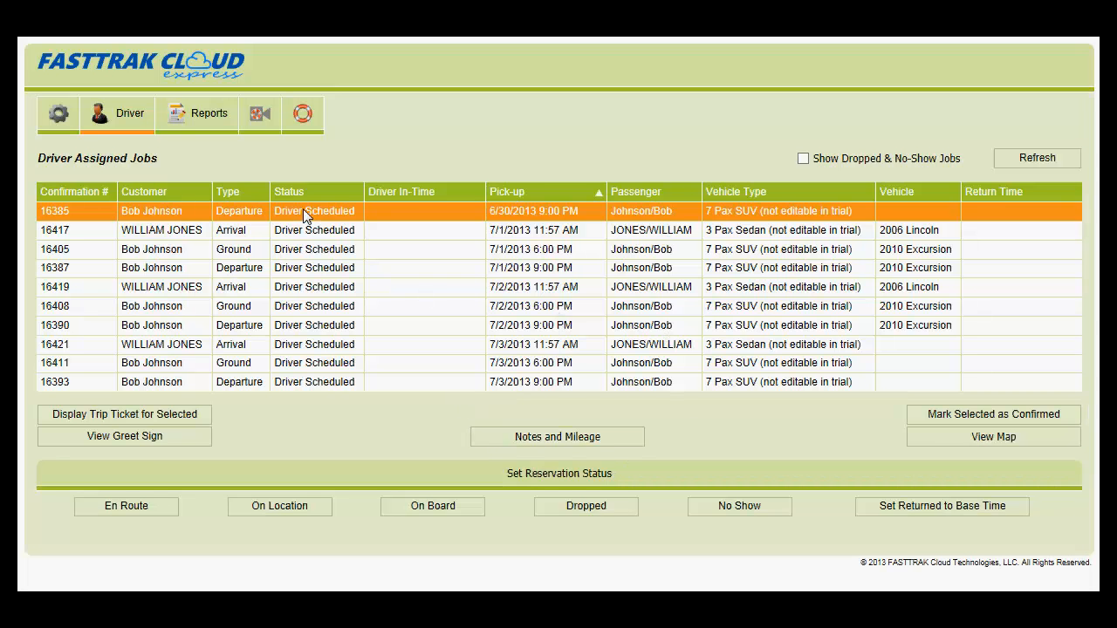
mouse_move(317, 374)
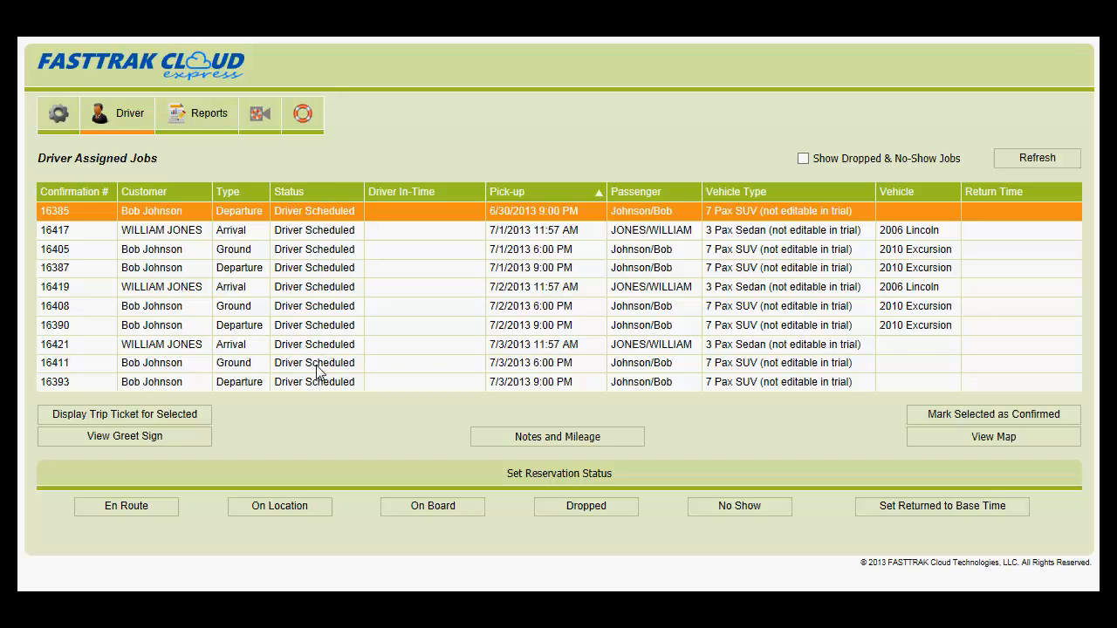
mouse_move(321, 220)
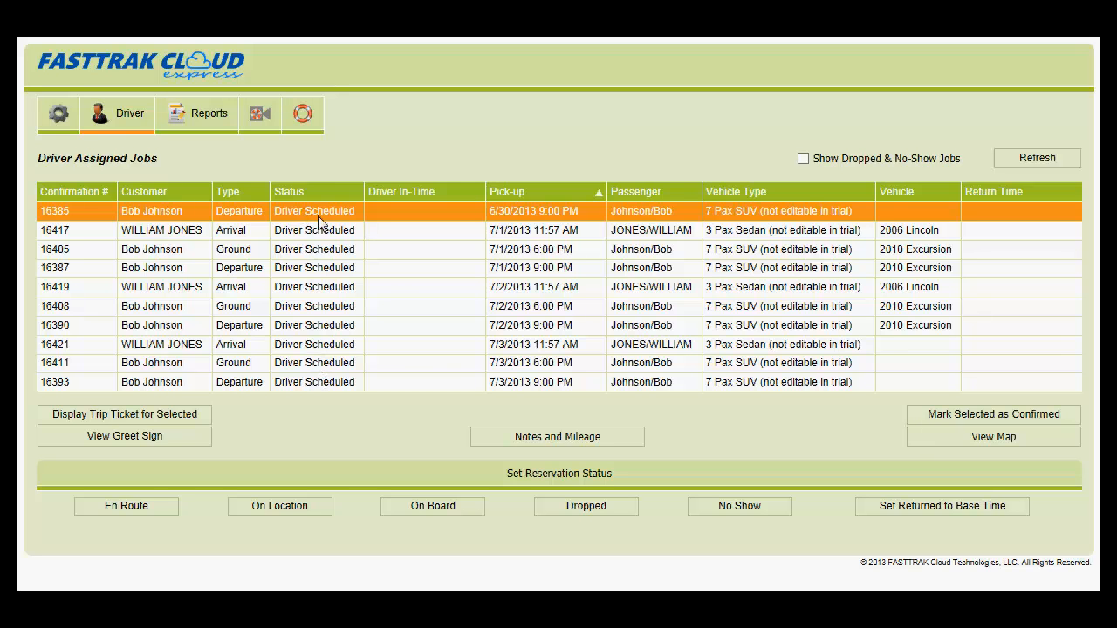
mouse_move(325, 314)
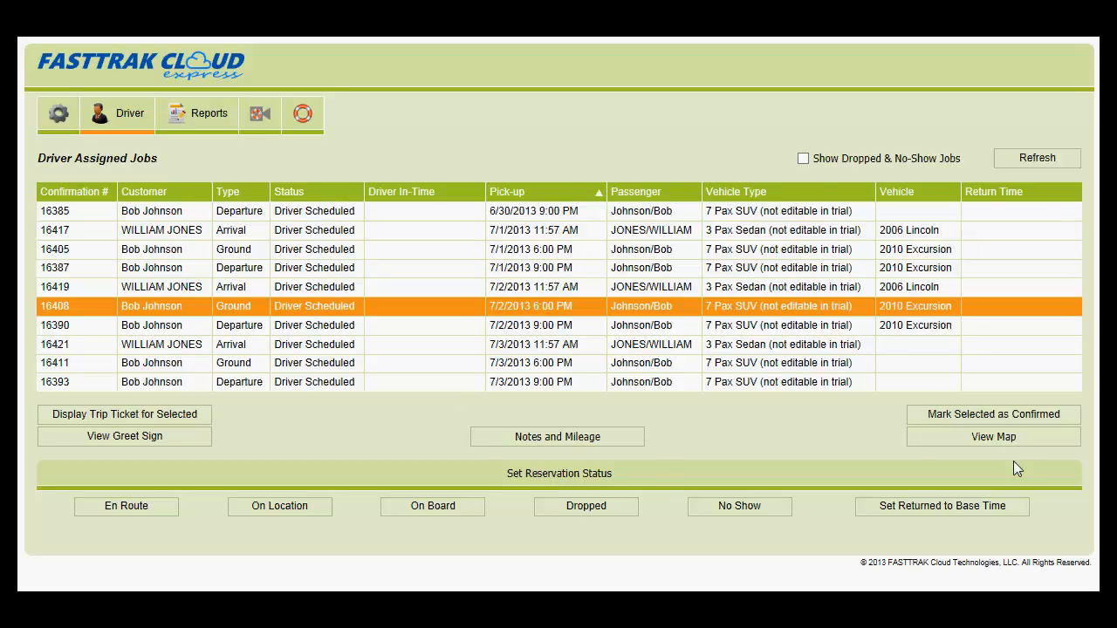
mouse_move(995, 419)
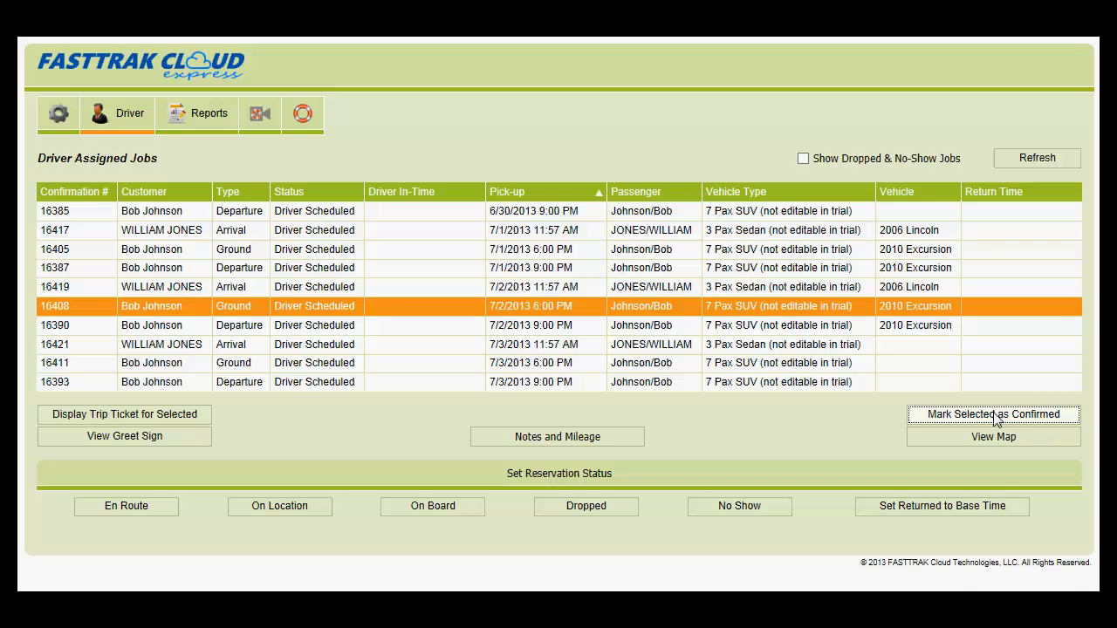
Step: Mark selected job 16408 as Driver Confirmed
left_click(992, 414)
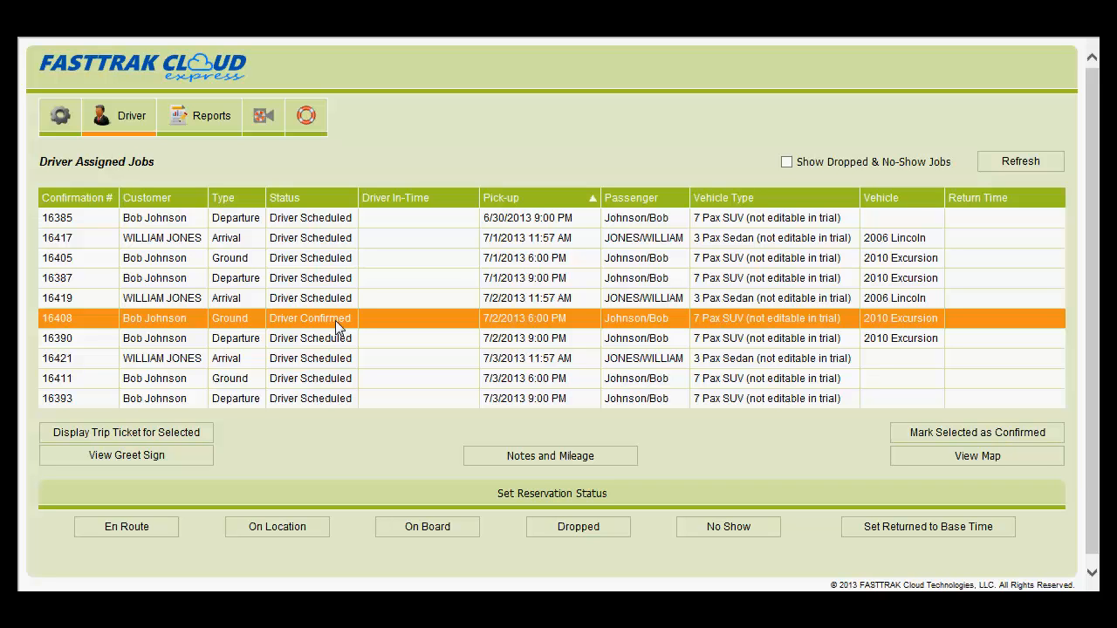
mouse_move(125, 433)
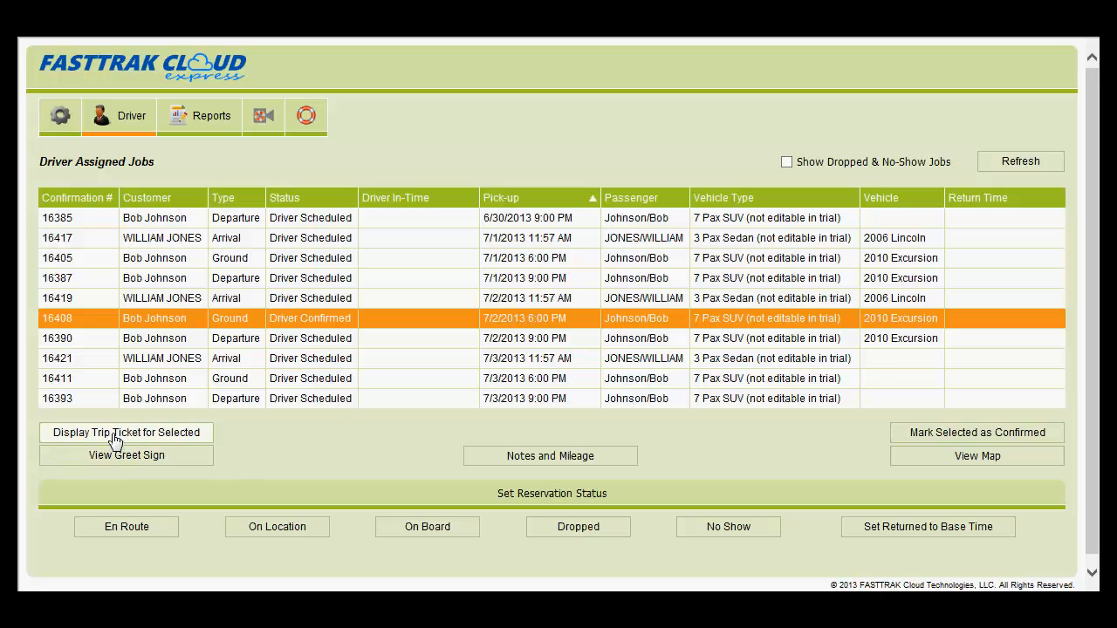
mouse_move(196, 443)
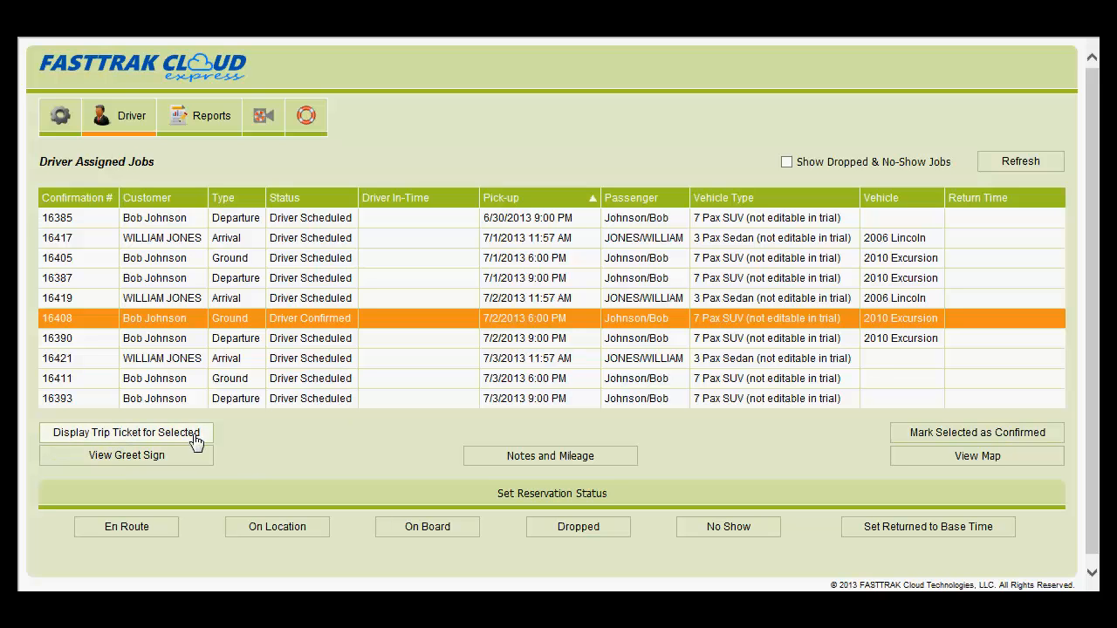
mouse_move(202, 459)
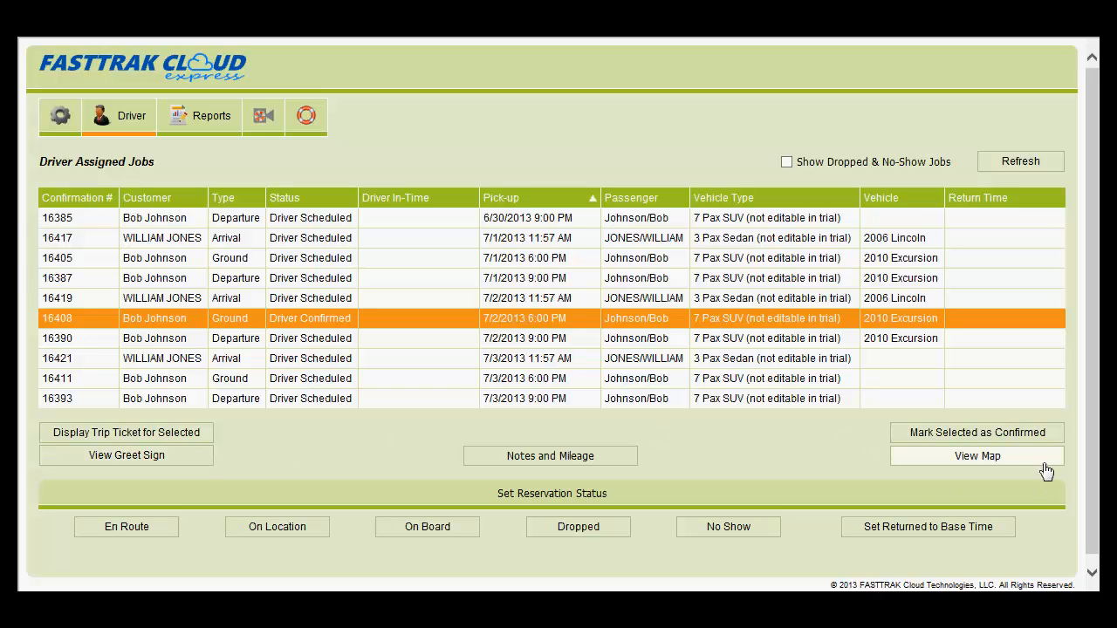
mouse_move(1009, 463)
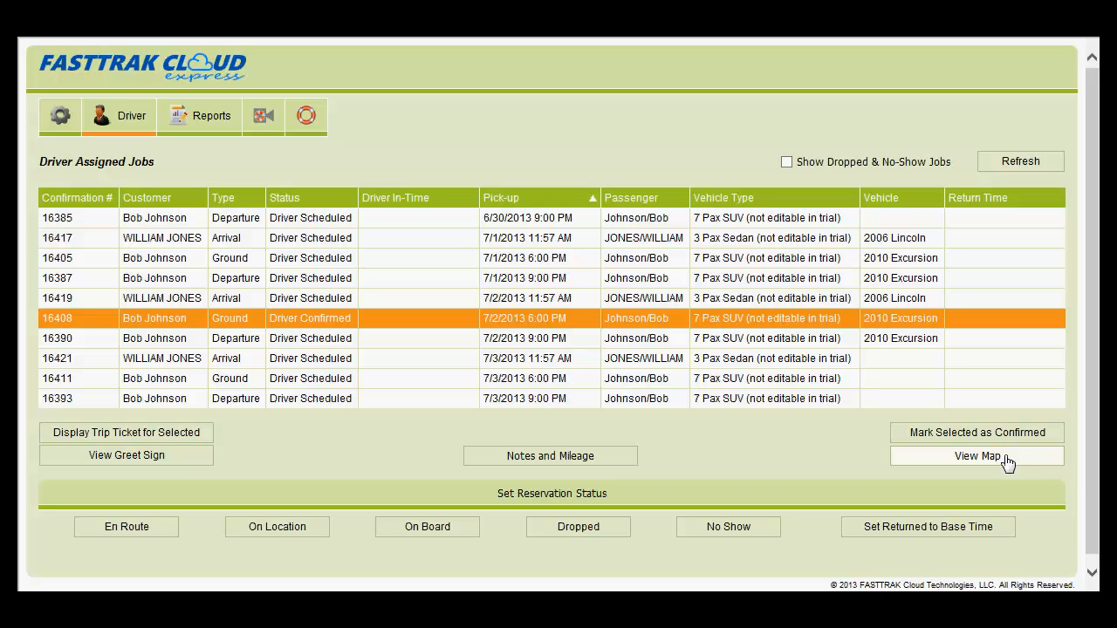
mouse_move(423, 328)
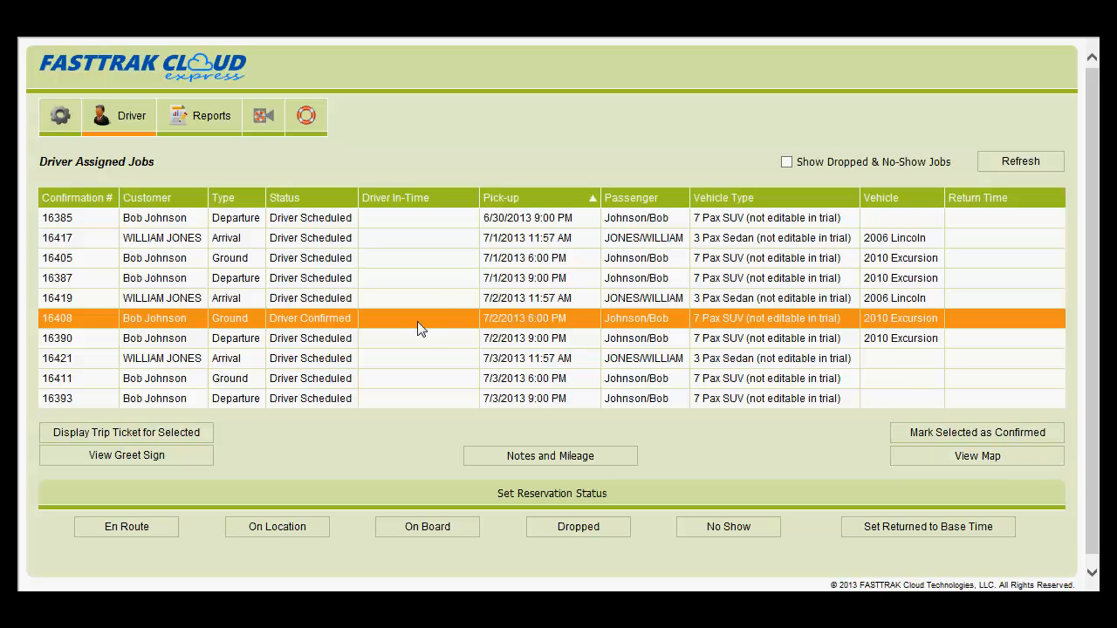
mouse_move(300, 461)
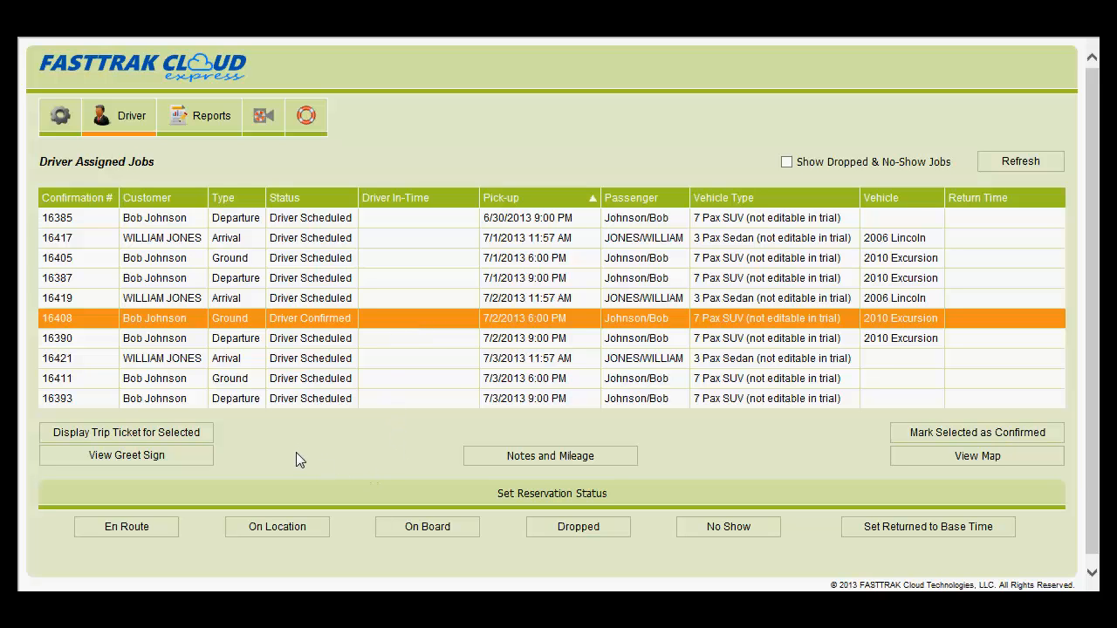
mouse_move(125, 527)
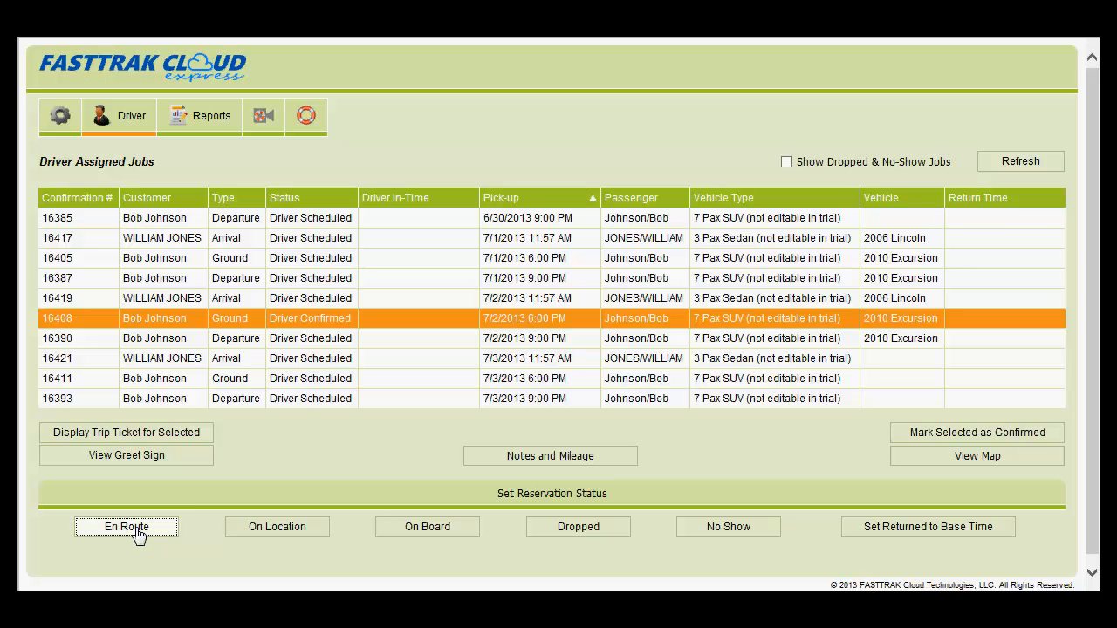
left_click(126, 527)
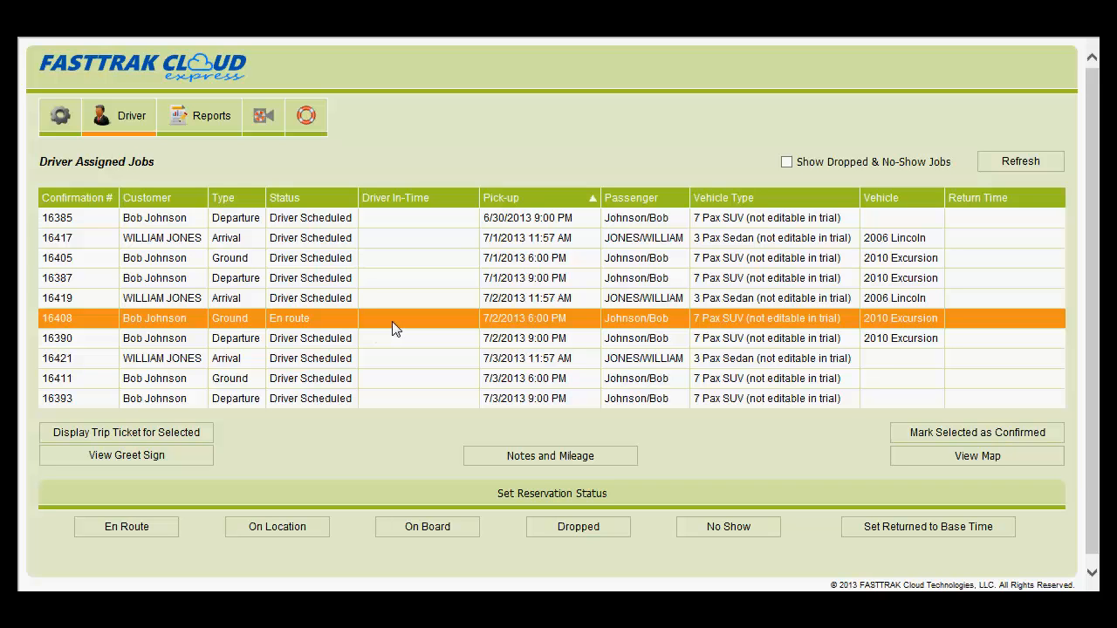
mouse_move(383, 492)
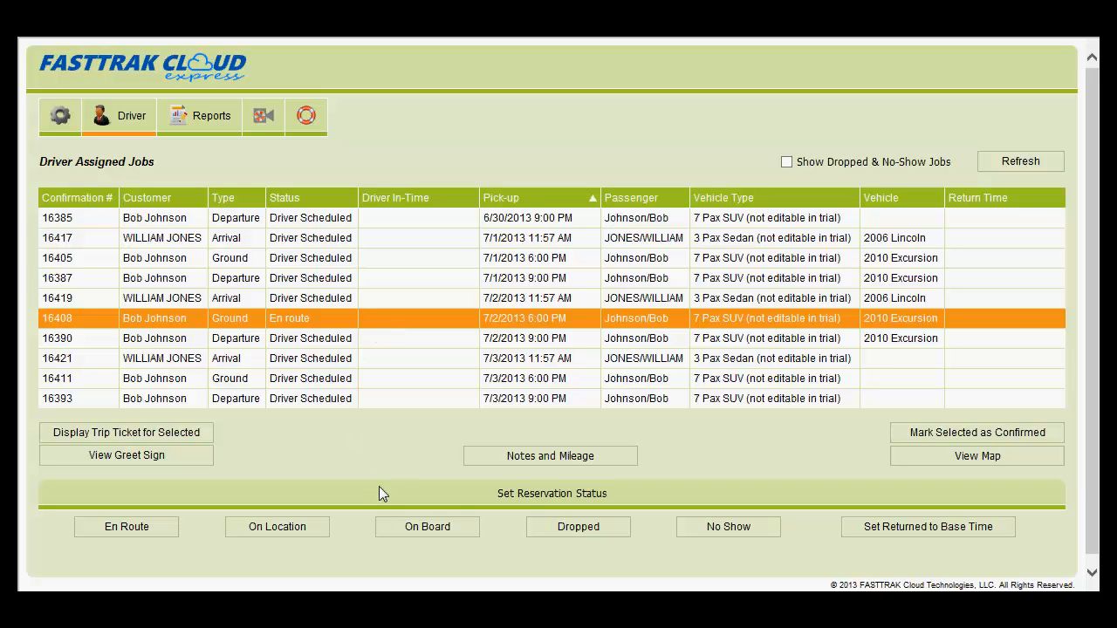
mouse_move(575, 460)
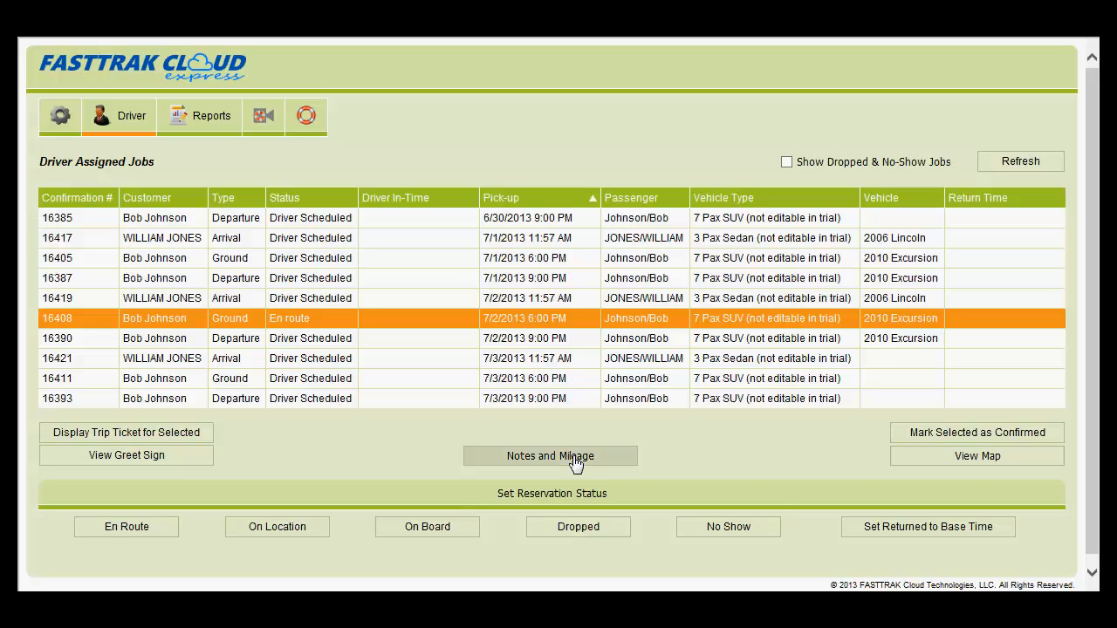
Step: Show the Notes and Mileage form for job 16408 with empty notes and zero mileage
left_click(550, 455)
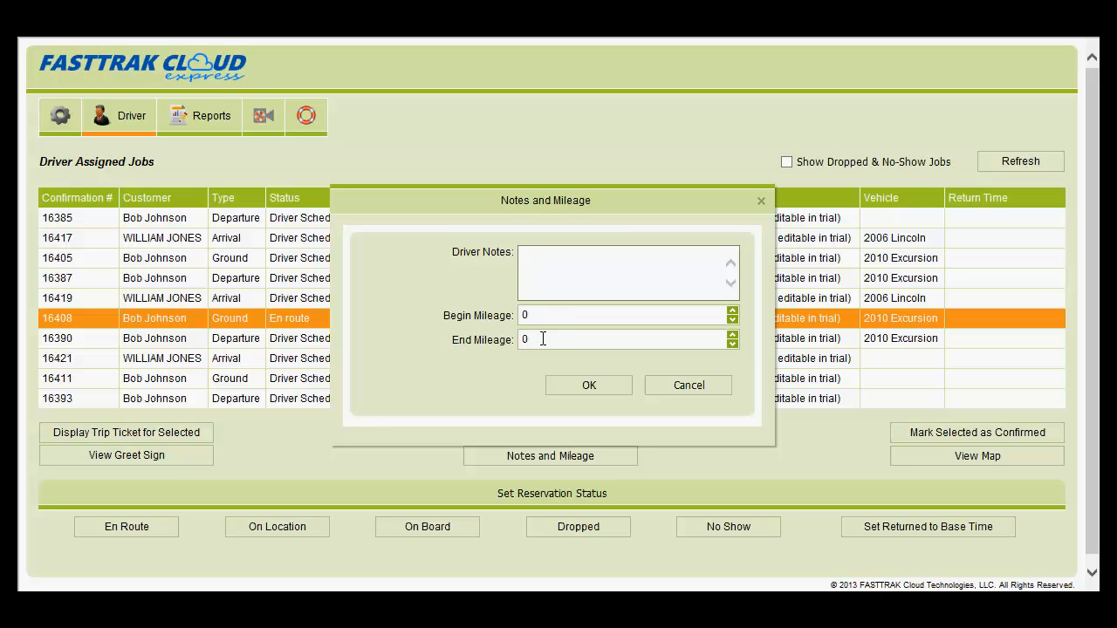
mouse_move(617, 257)
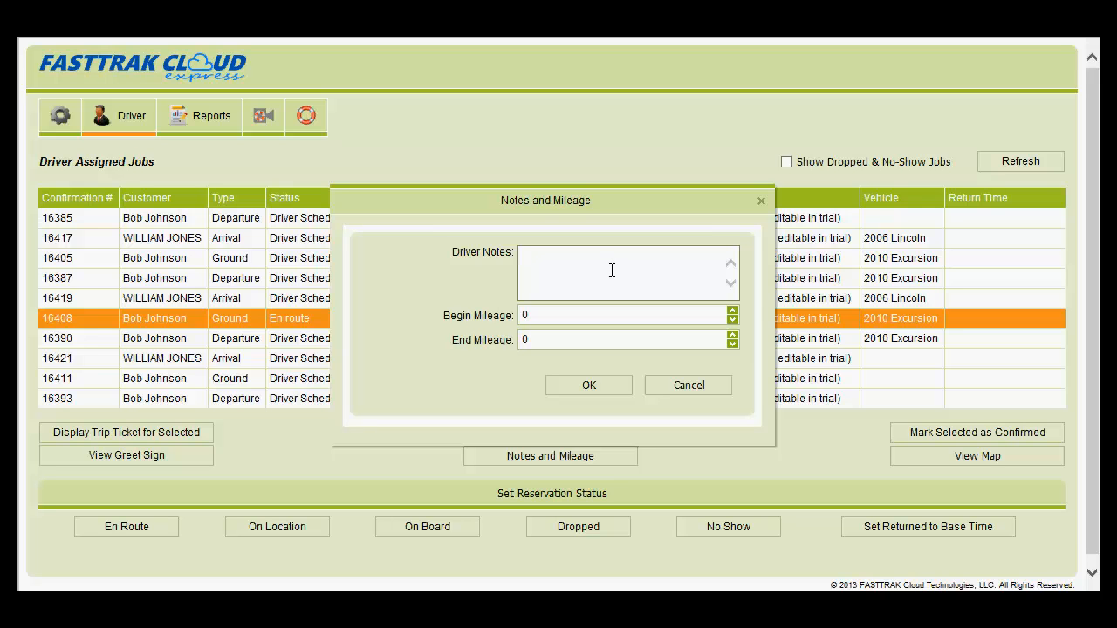
mouse_move(555, 261)
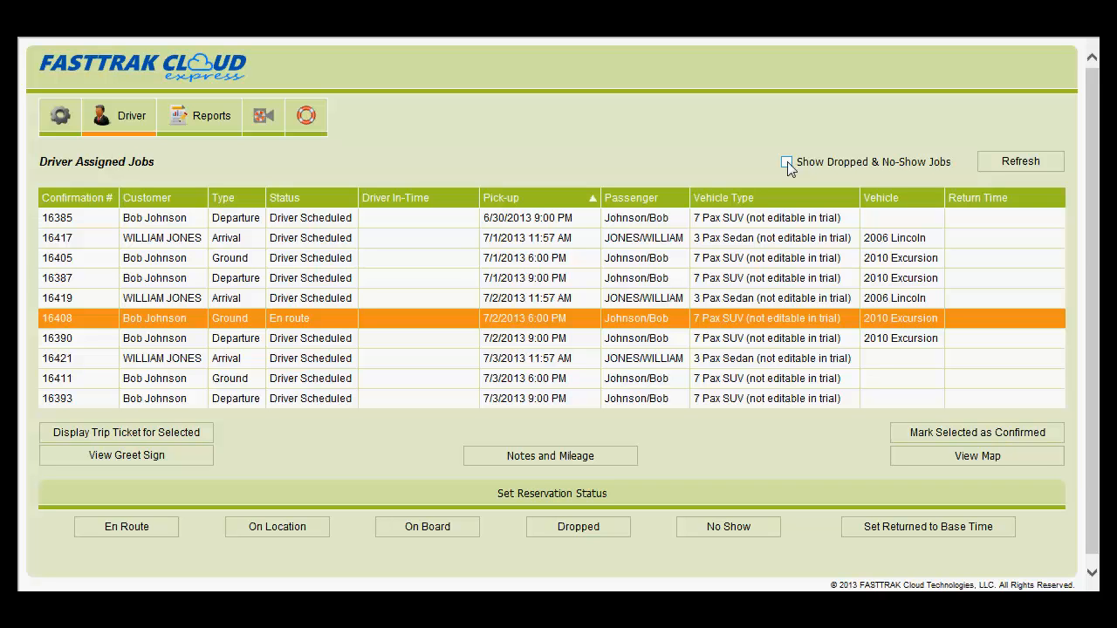
mouse_move(756, 156)
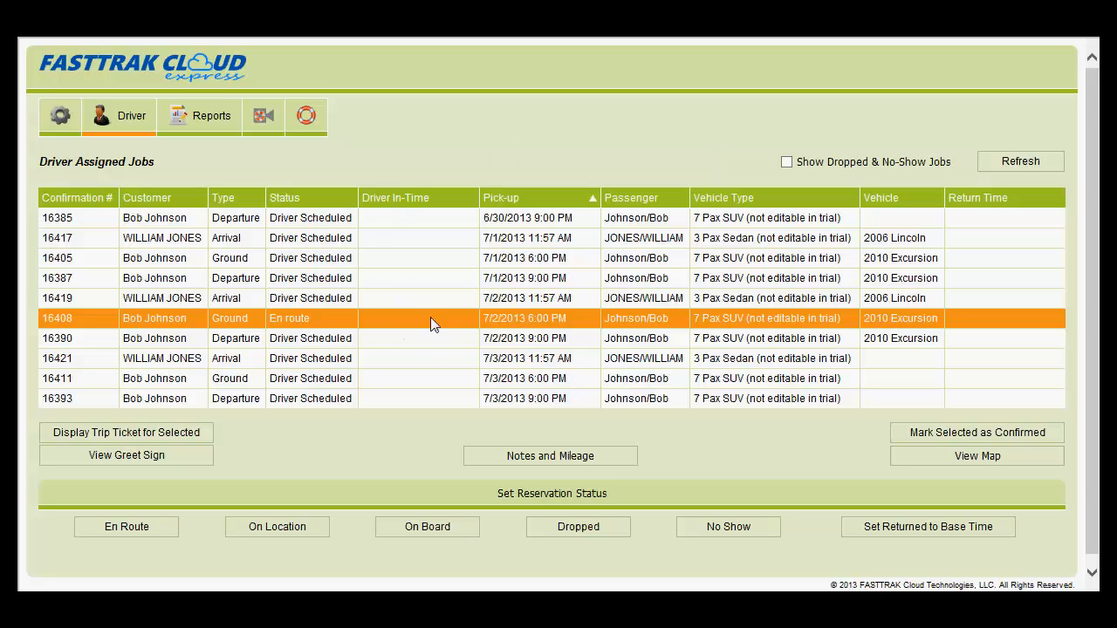
mouse_move(456, 321)
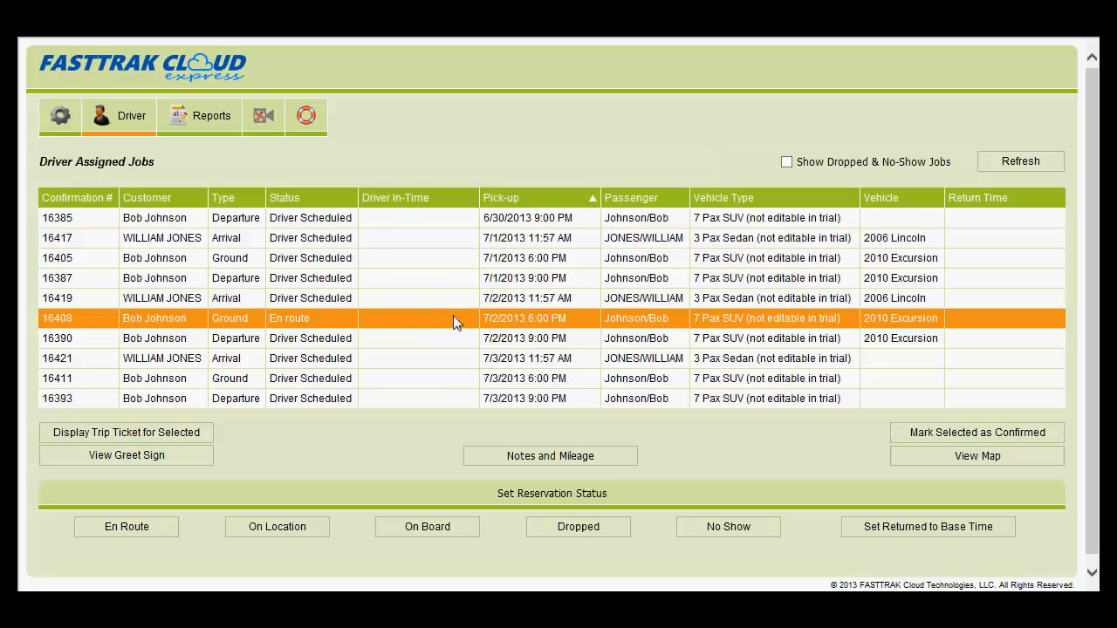
mouse_move(436, 402)
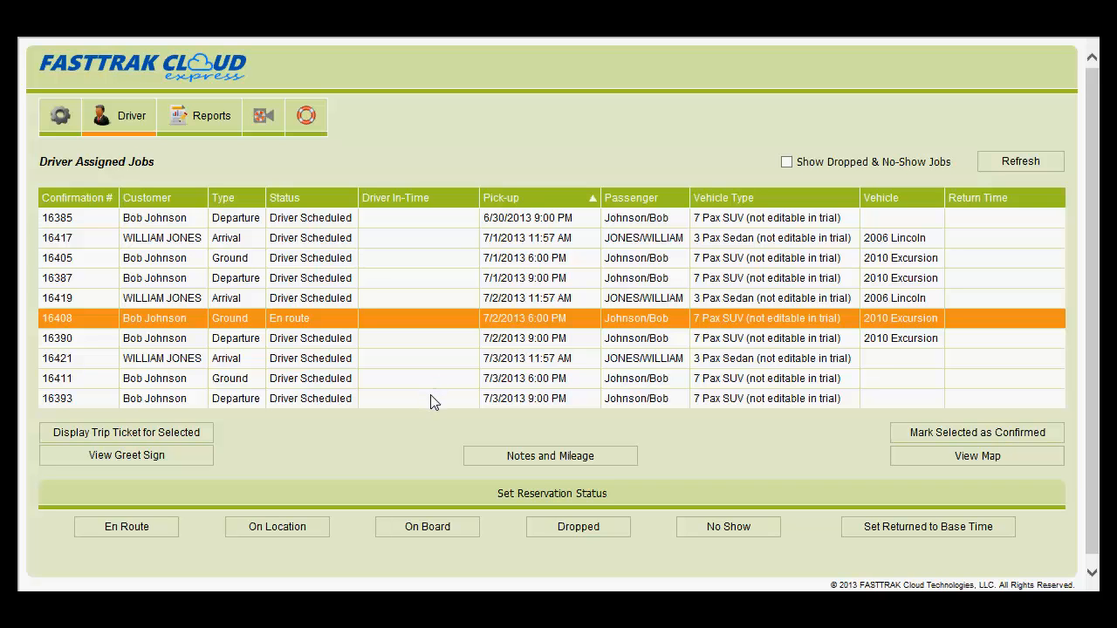
mouse_move(314, 415)
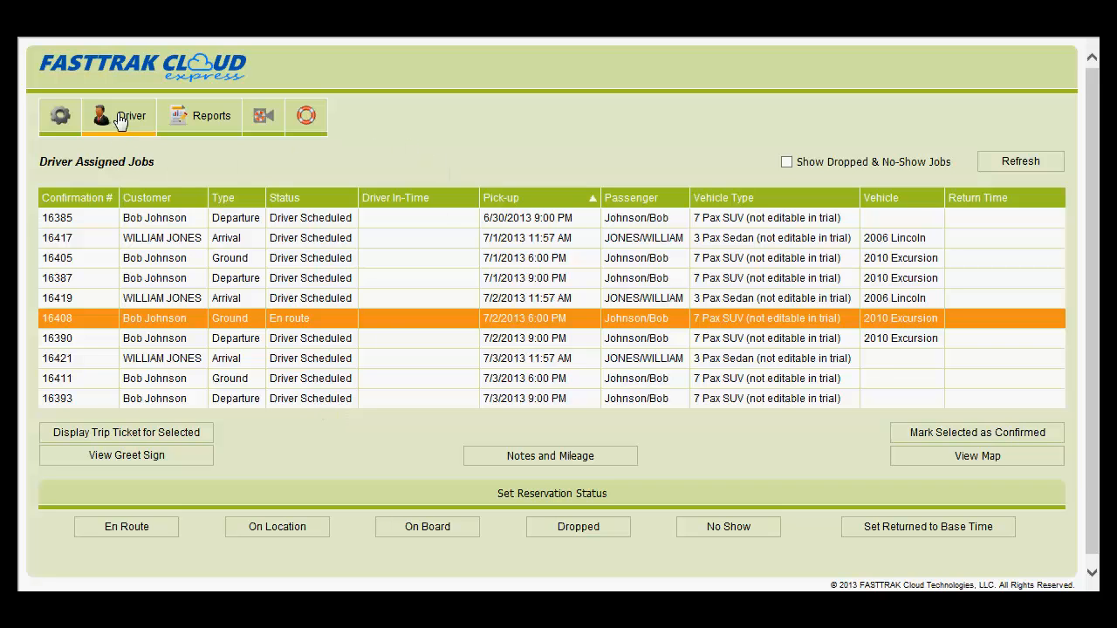
Step: Show the Driver menu with My Jobs, My Schedule and My Pay
left_click(131, 115)
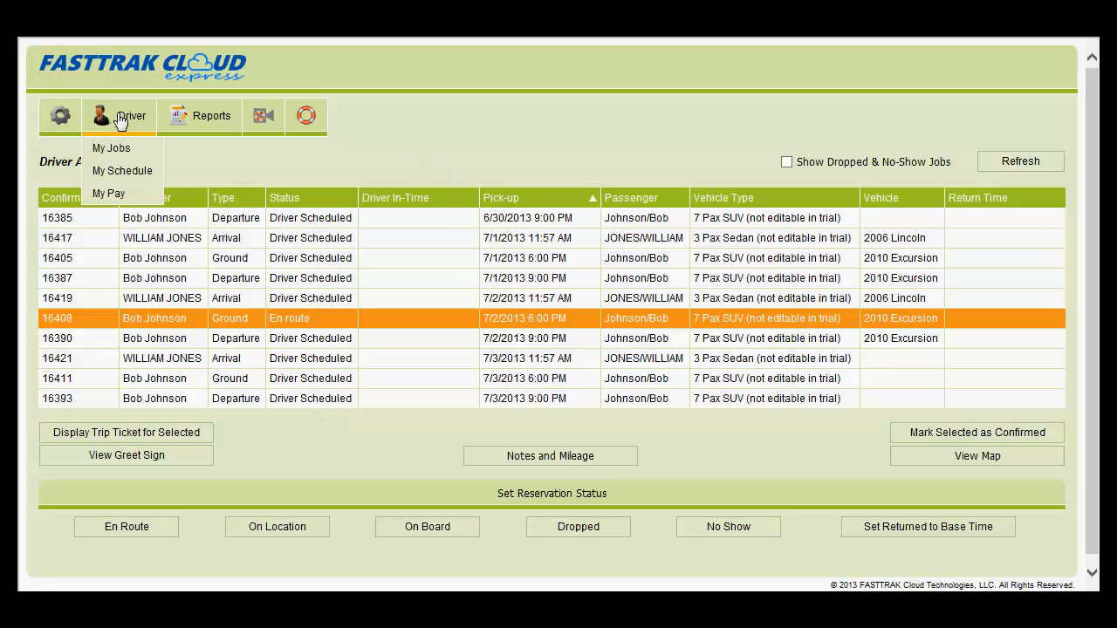
mouse_move(112, 147)
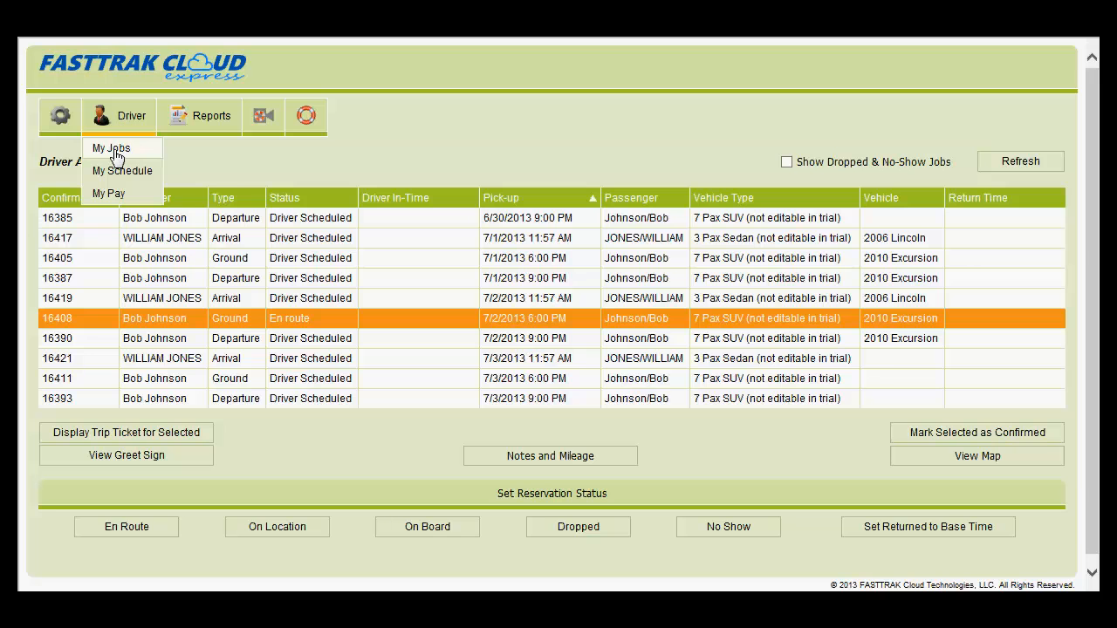
mouse_move(123, 171)
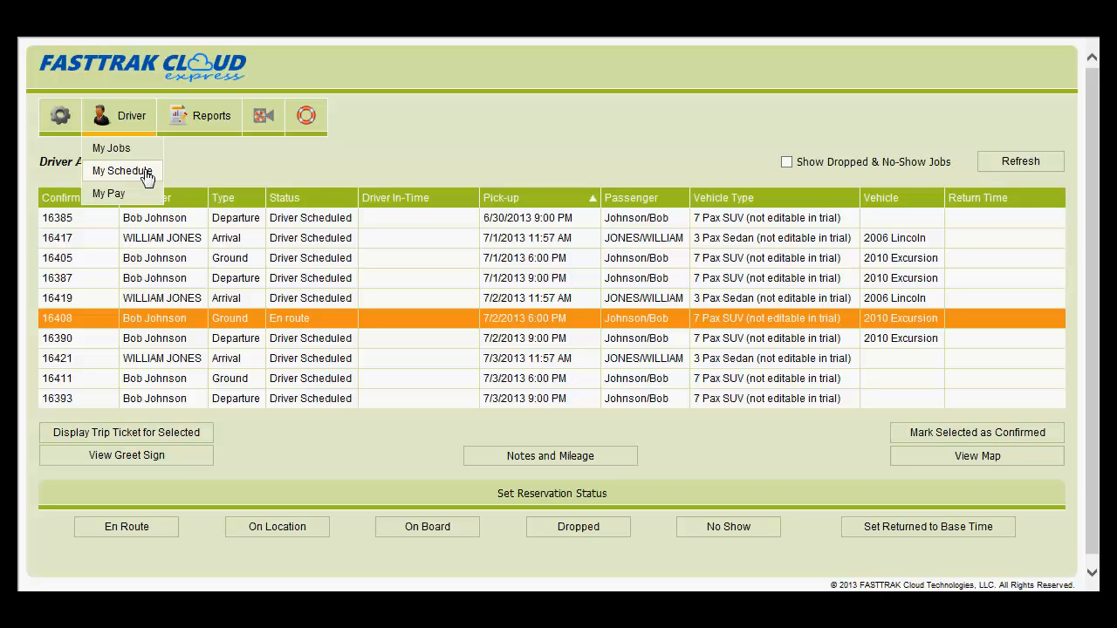
mouse_move(148, 188)
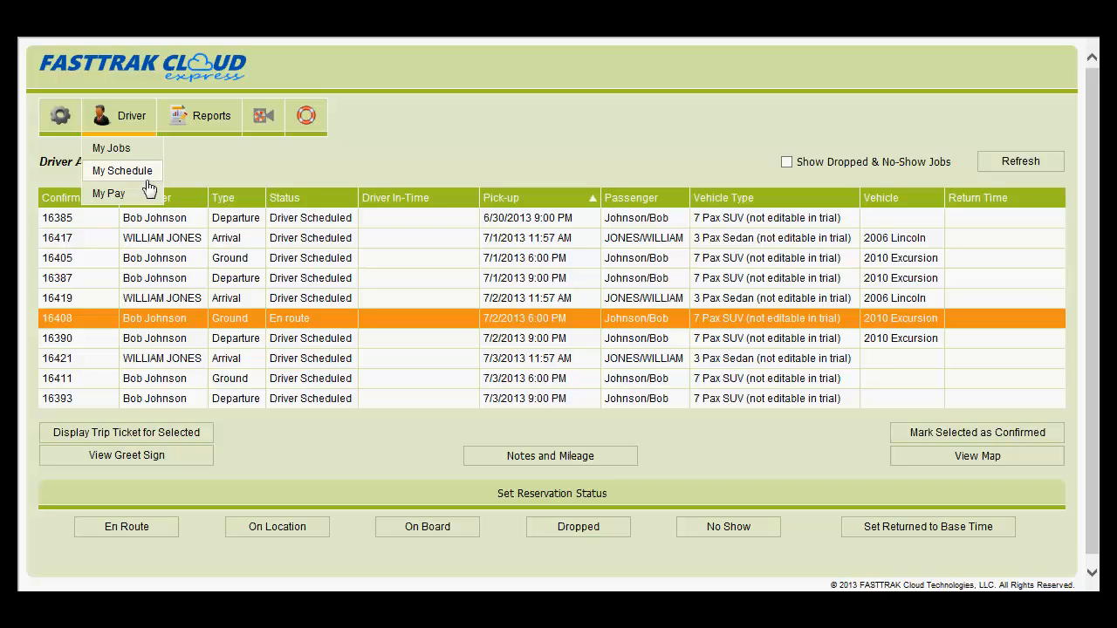
mouse_move(108, 192)
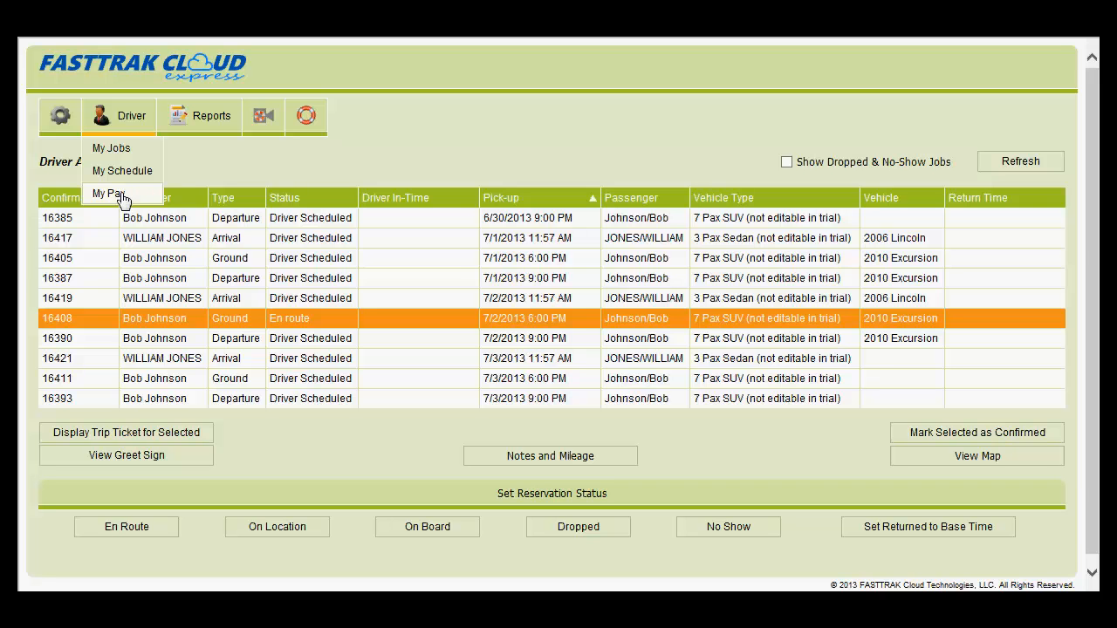
mouse_move(90, 136)
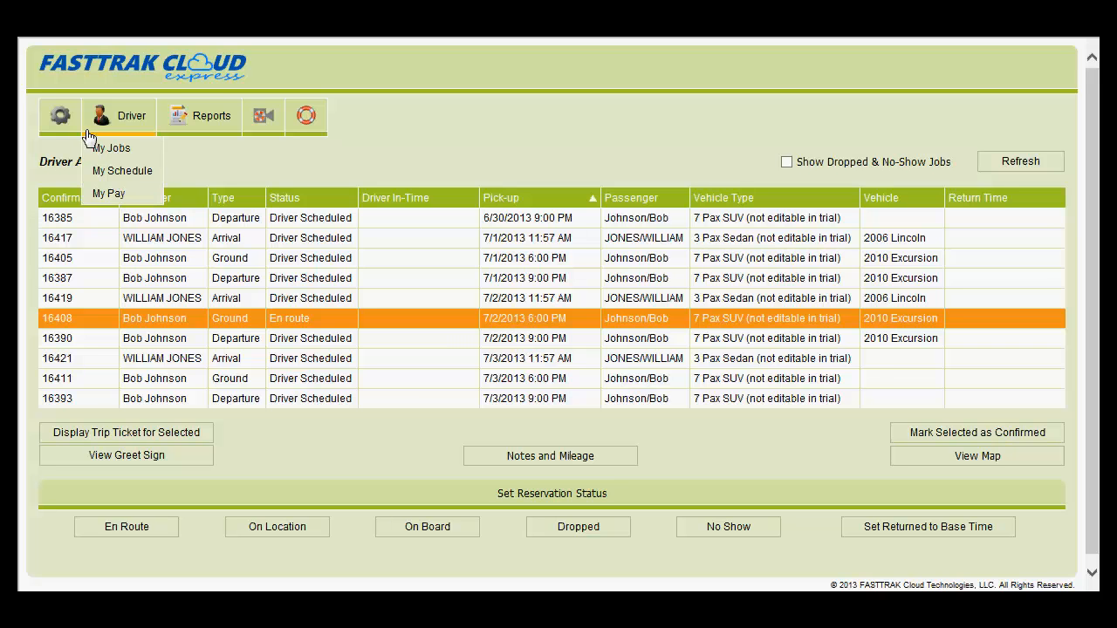
Step: Show the gear settings menu with Set Color Theme, My User Settings, Change Password and Log Out
left_click(60, 116)
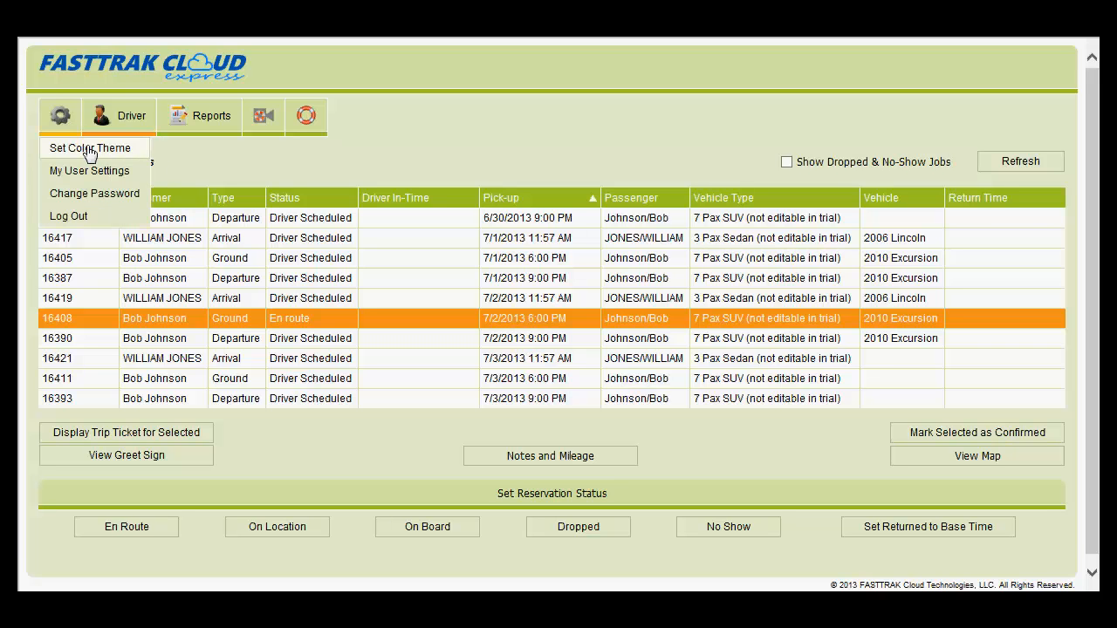
mouse_move(94, 192)
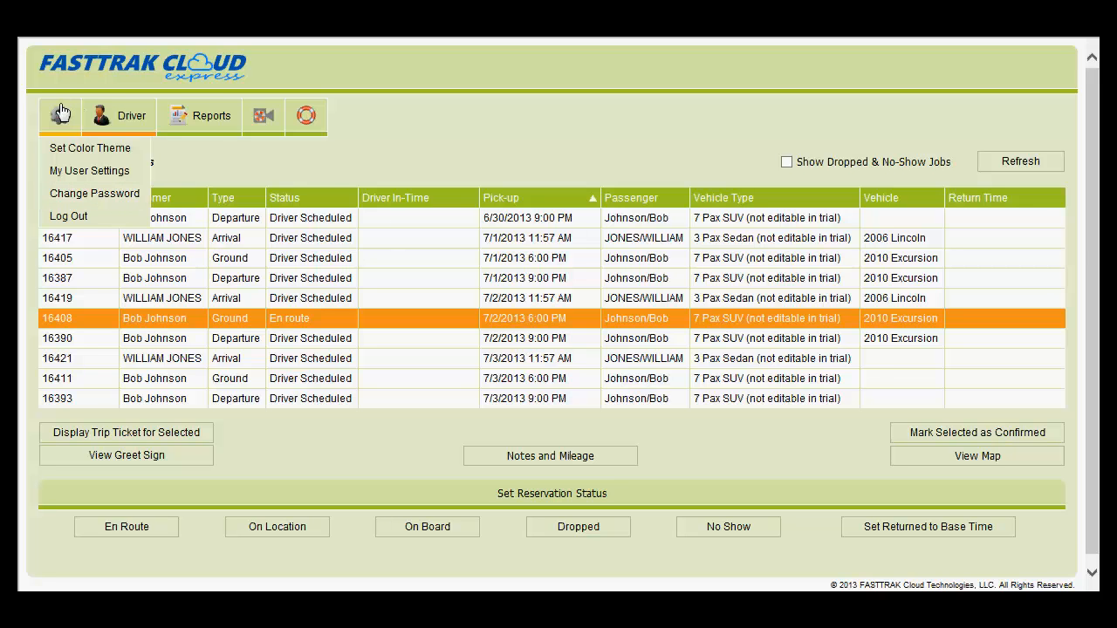
mouse_move(67, 216)
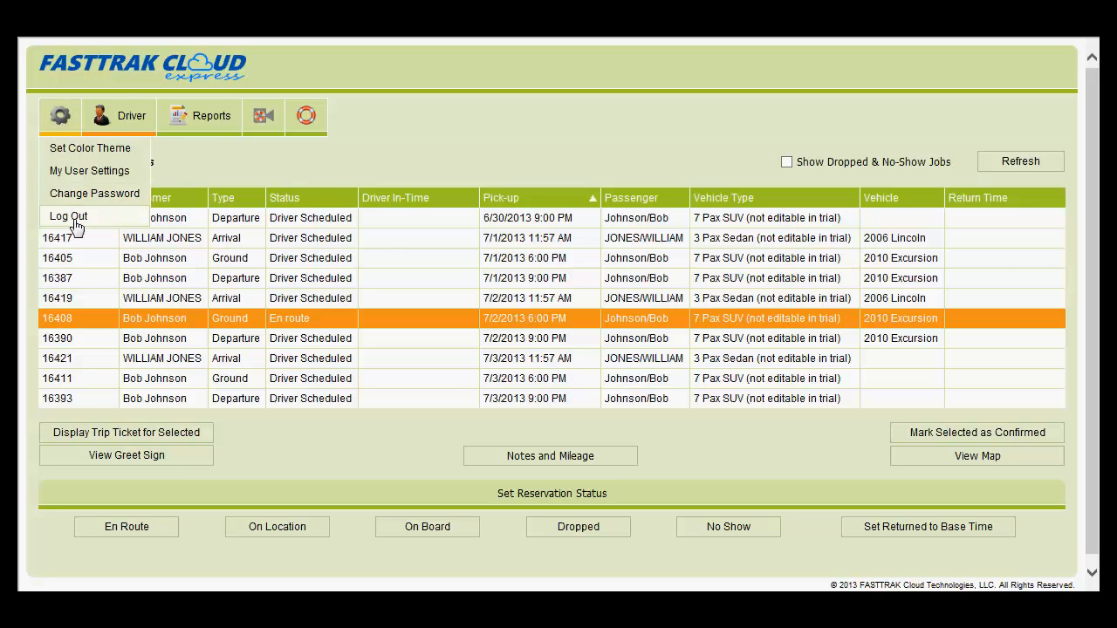